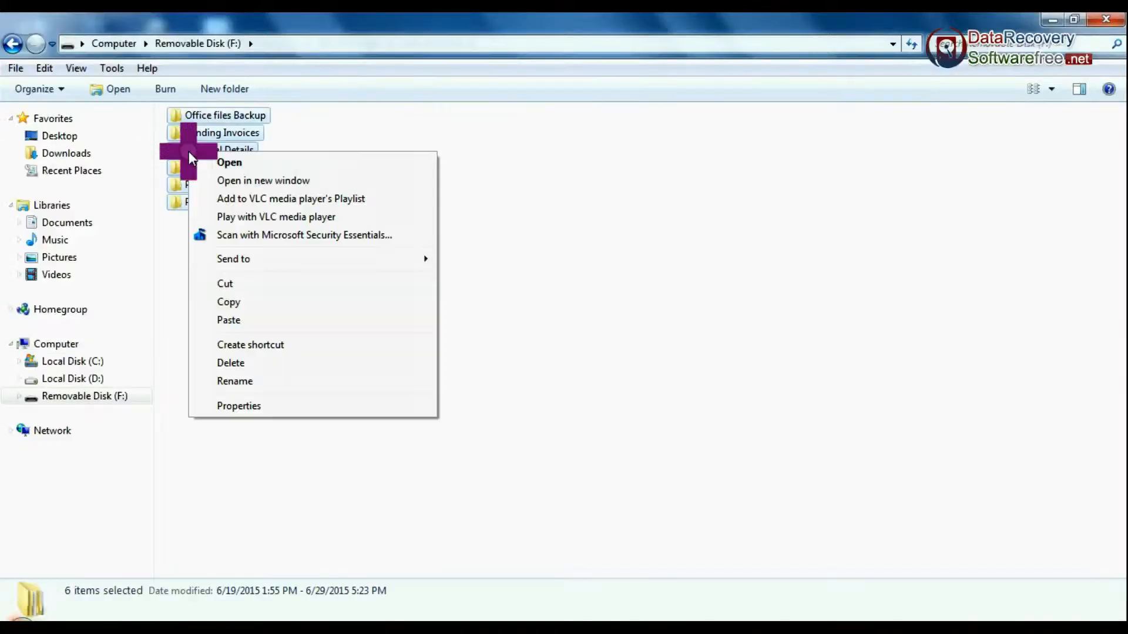
- Start formatting Removable Disk (F:) from its context menu in Windows Explorer
{"action": "left_click", "coordinate": [231, 363]}
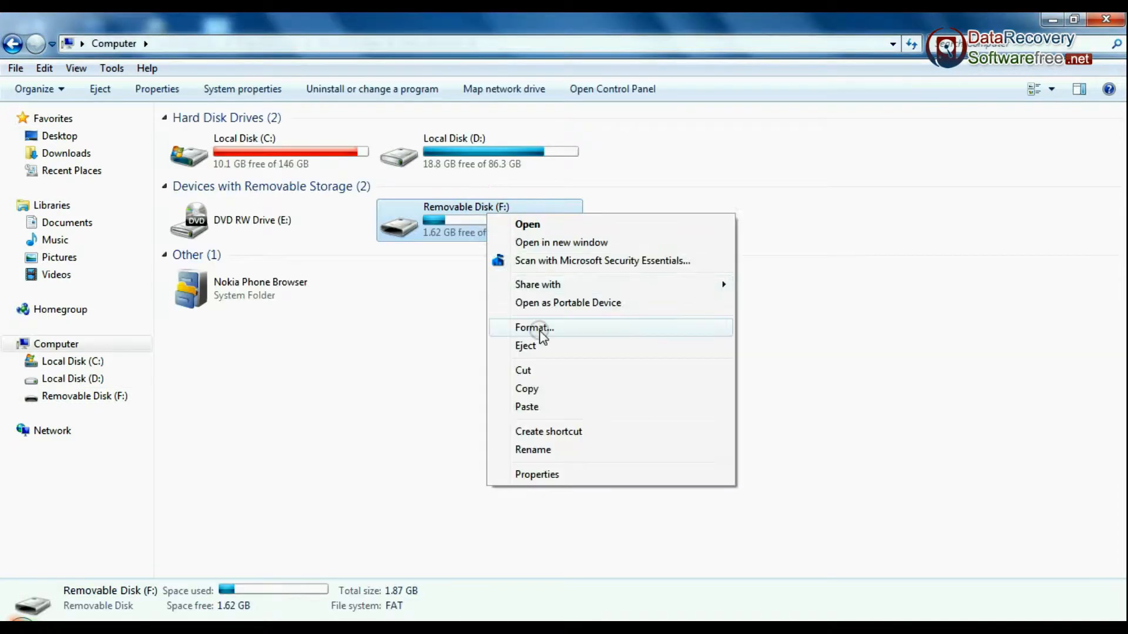
{"action": "left_click", "coordinate": [533, 328]}
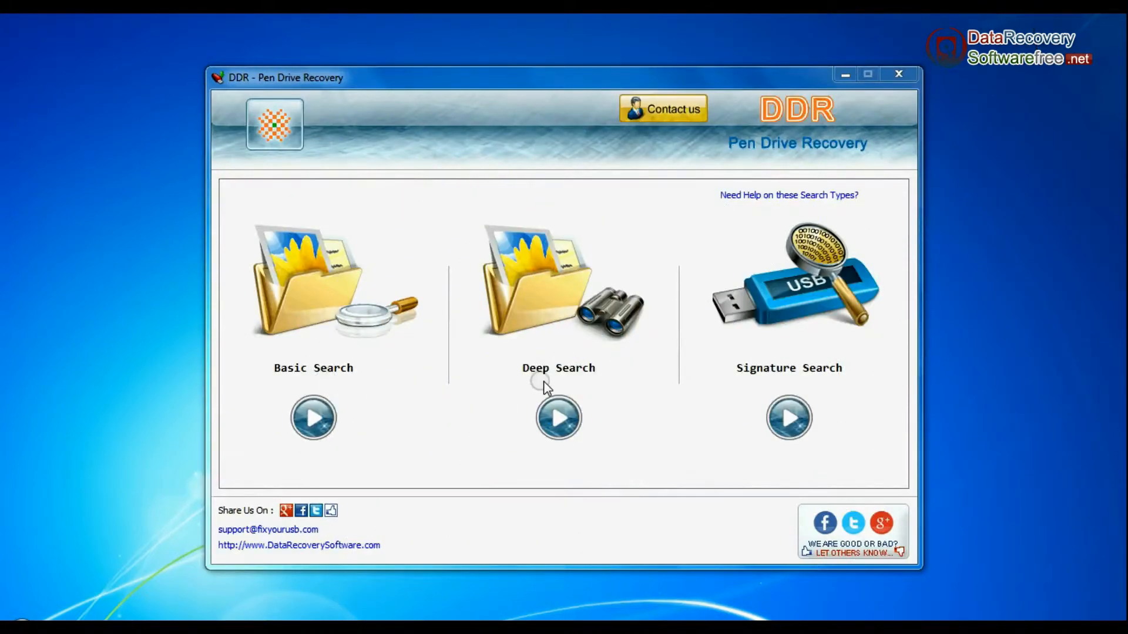
{"action": "mouse_move", "coordinate": [836, 384]}
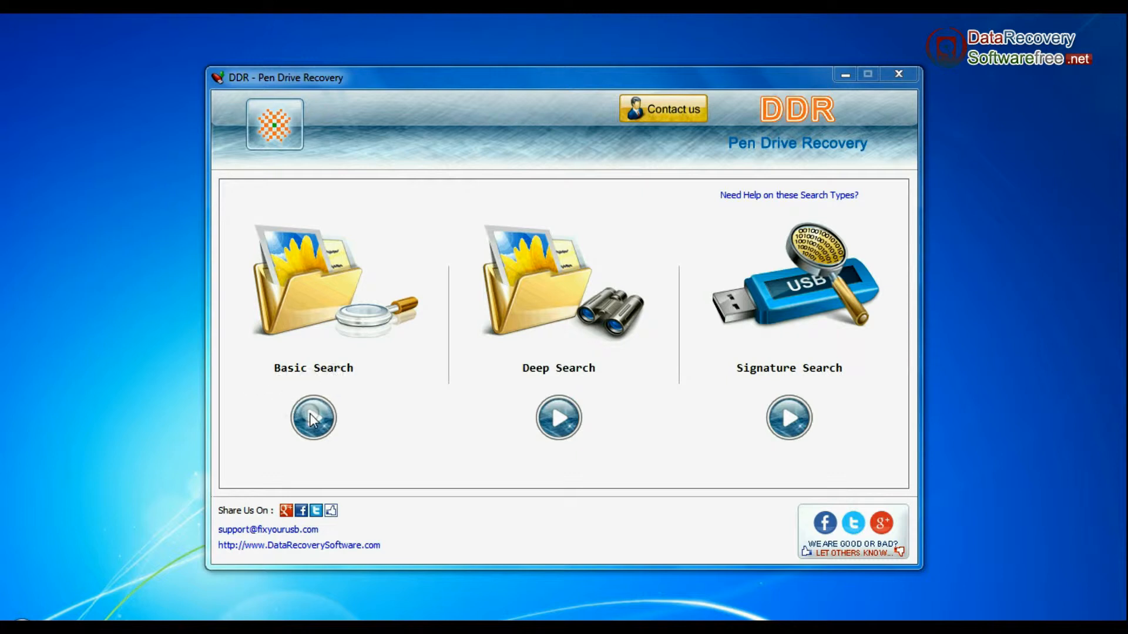
- Begin a Basic Search recovery and select the pen drive as the disk to scan
{"action": "left_click", "coordinate": [312, 418]}
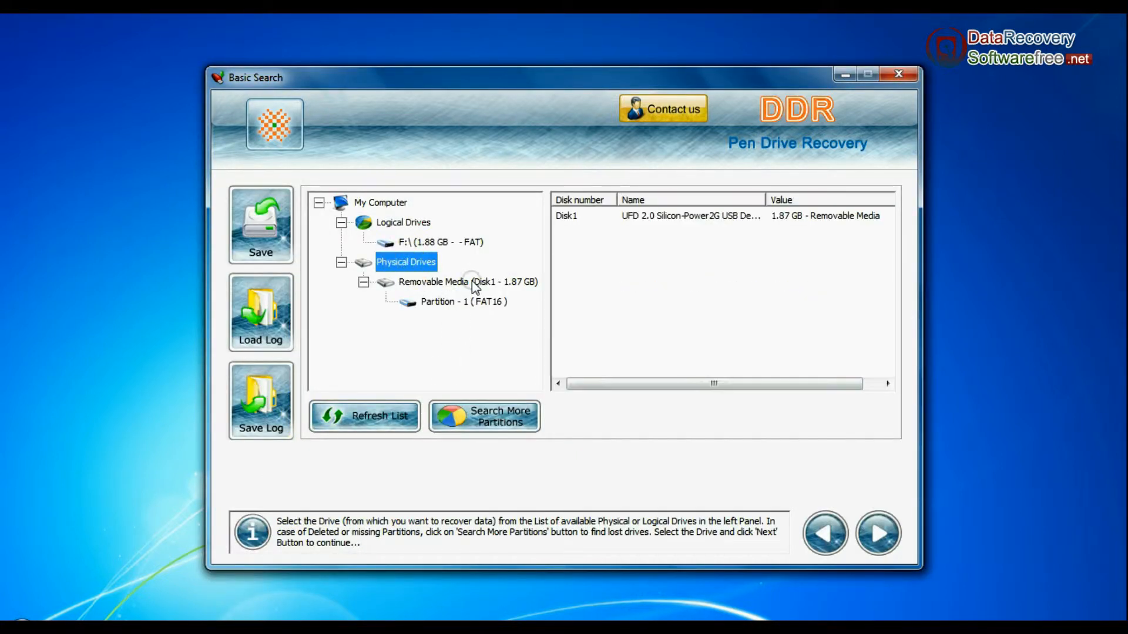
{"action": "left_click", "coordinate": [463, 302]}
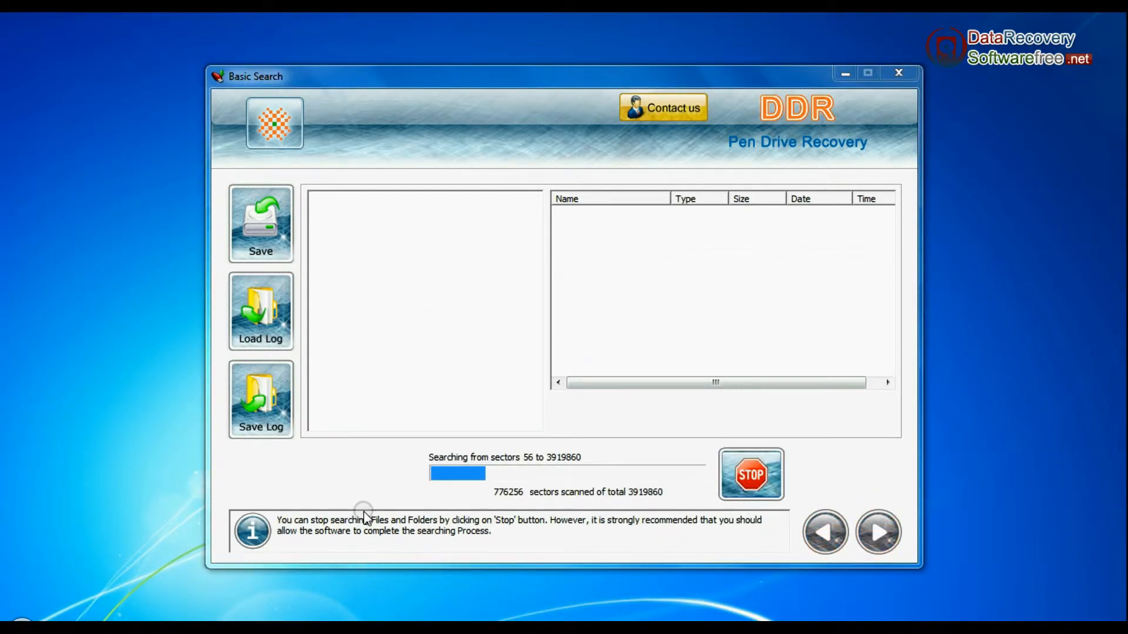
{"action": "mouse_move", "coordinate": [19, 578]}
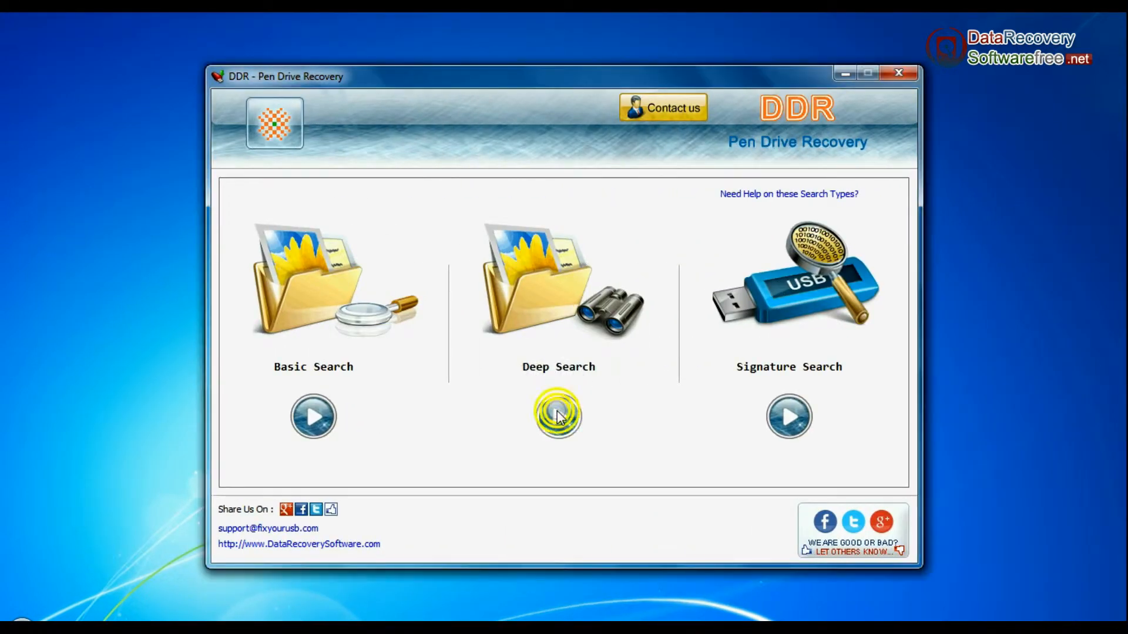
- Run a Deep Search scan on the pen drive's Partition - 1 (FAT16)
{"action": "left_click", "coordinate": [558, 415]}
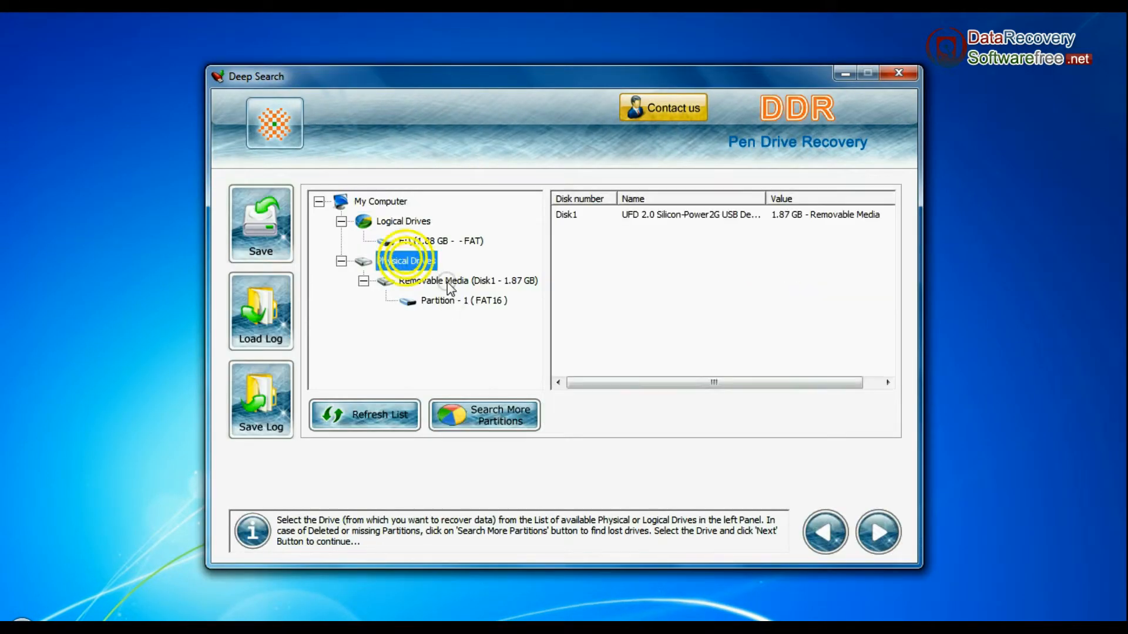
{"action": "left_click", "coordinate": [462, 301]}
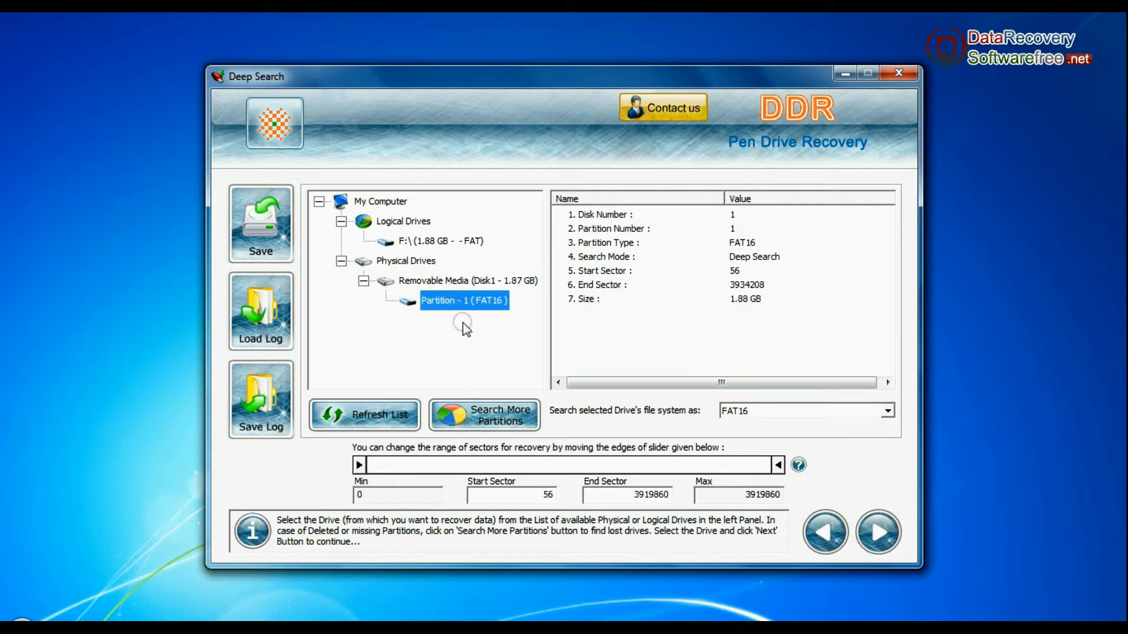
{"action": "left_click", "coordinate": [886, 412]}
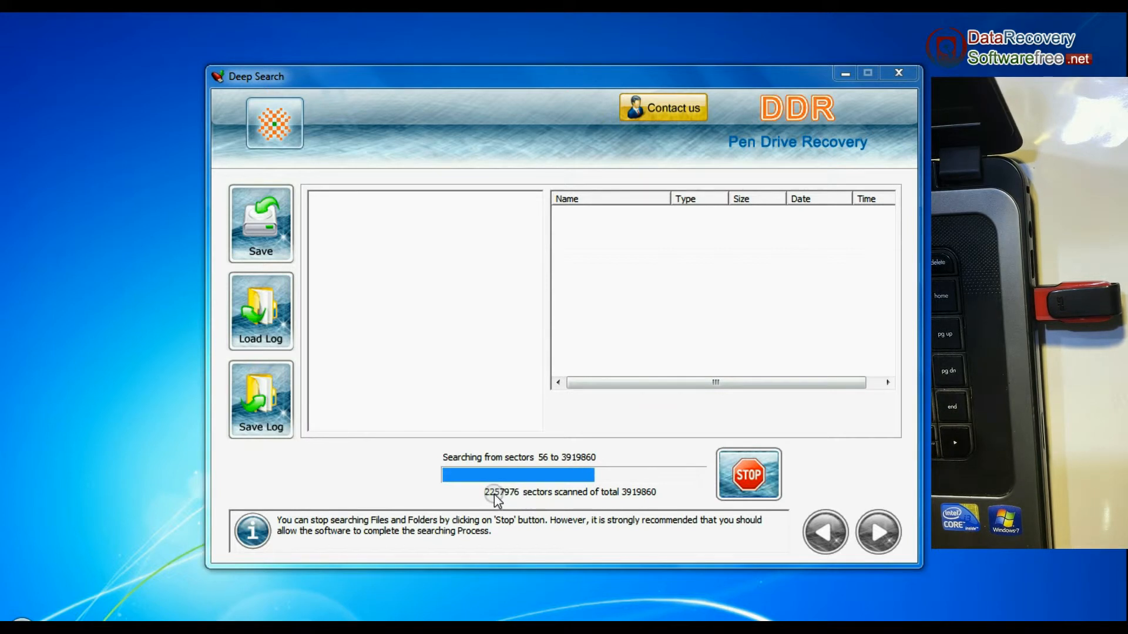
{"action": "mouse_move", "coordinate": [553, 399]}
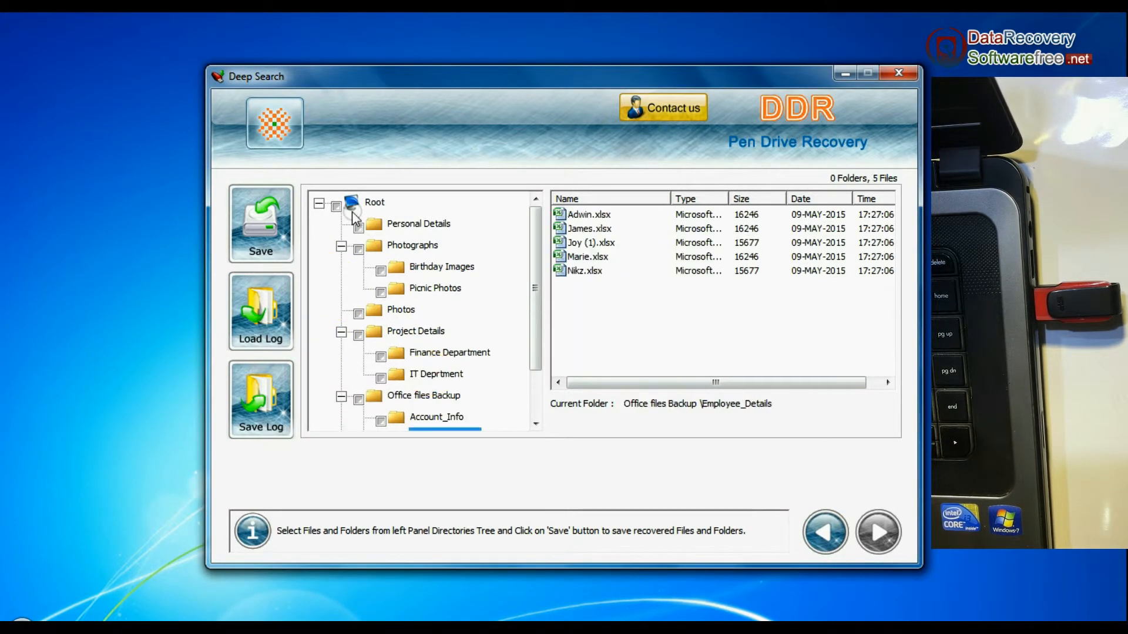
- Save all recovered folders from the Root to D:\Data Recovery\Recovered Data
{"action": "left_click", "coordinate": [336, 202]}
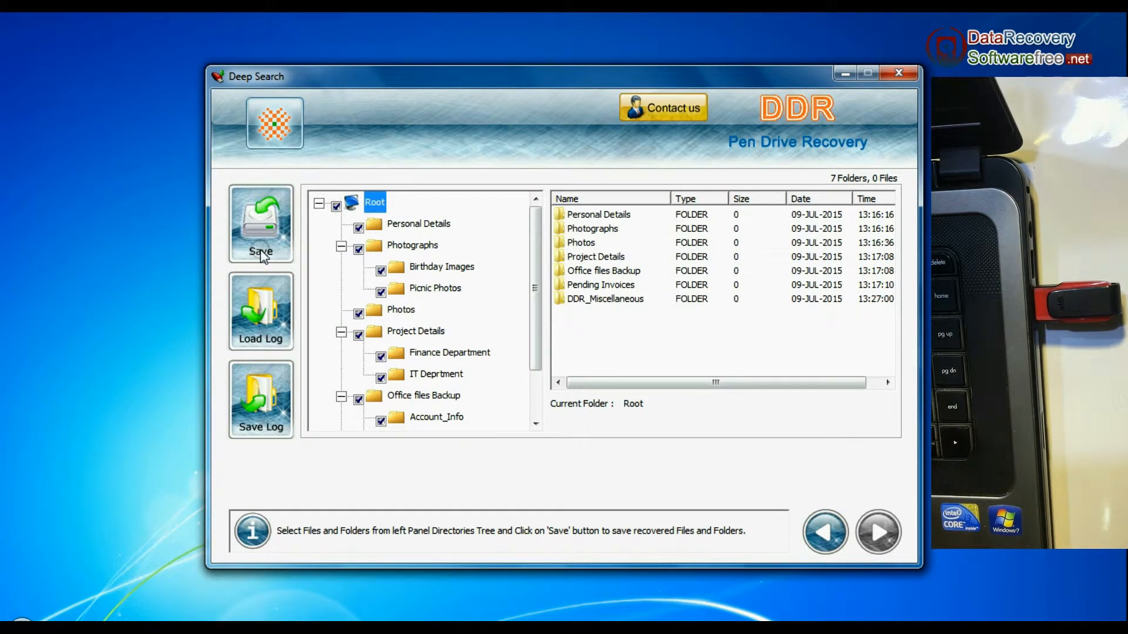
{"action": "left_click", "coordinate": [261, 223]}
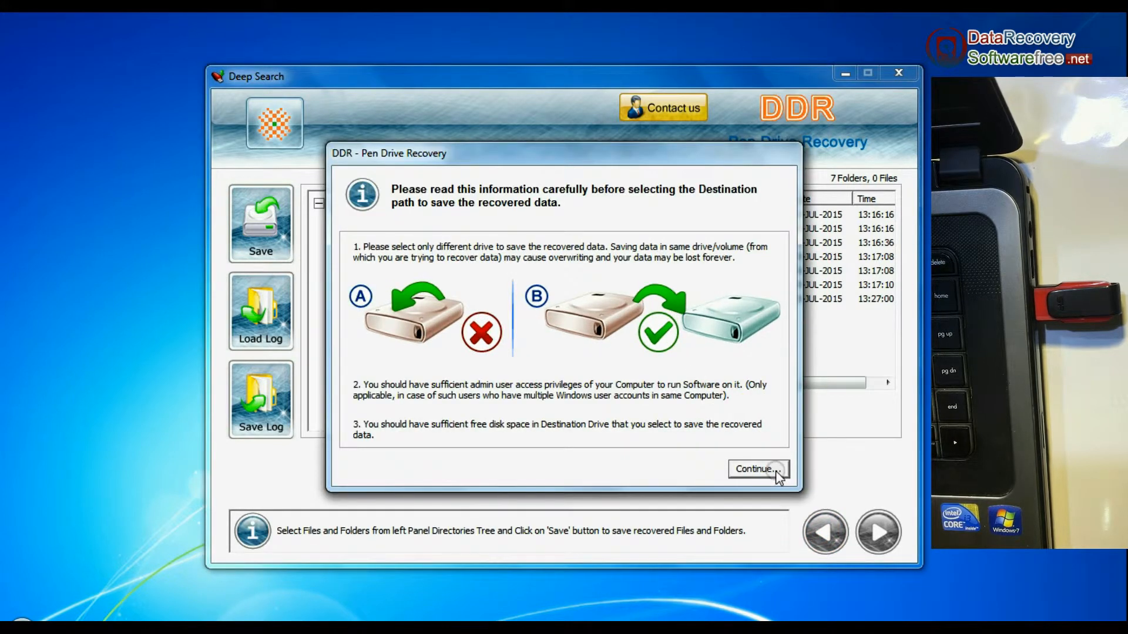
{"action": "left_click", "coordinate": [757, 468]}
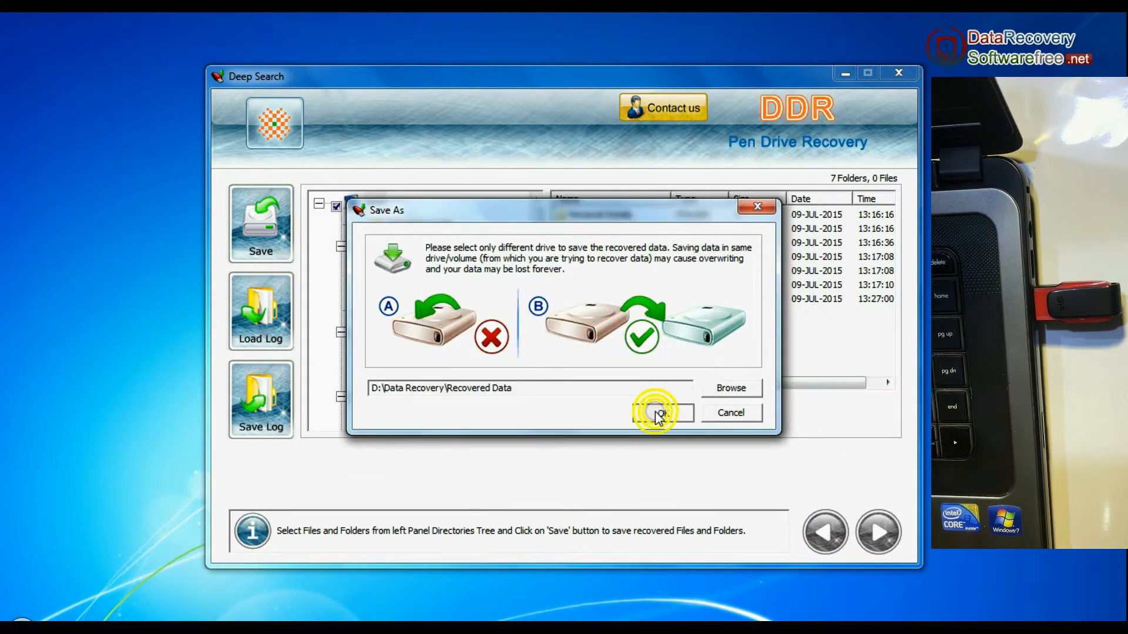
{"action": "left_click", "coordinate": [656, 413]}
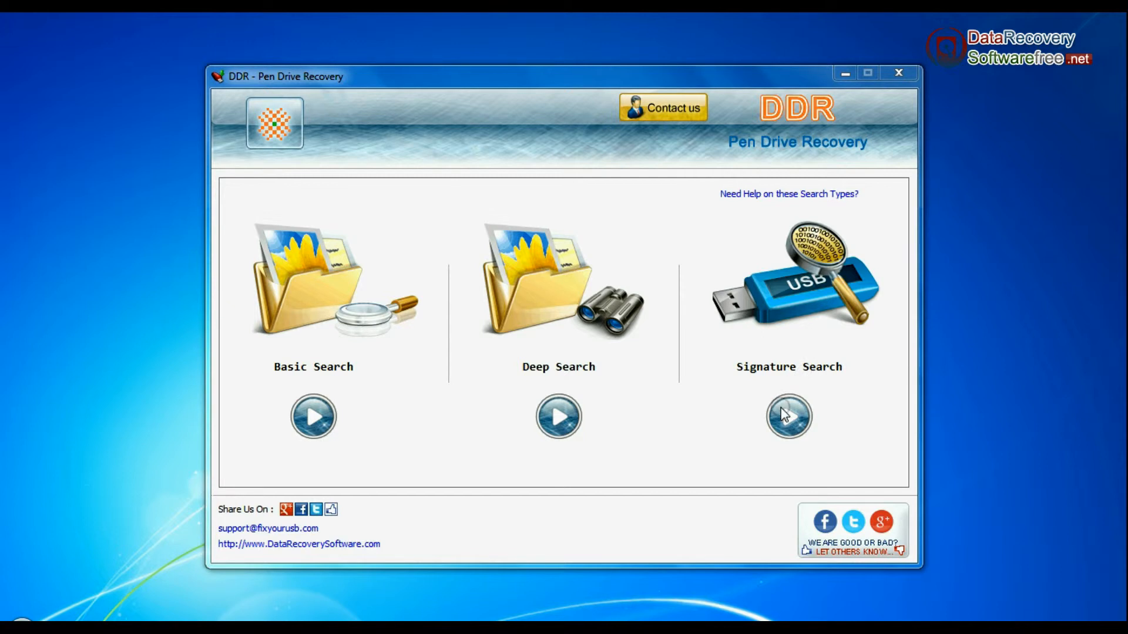
- Start a Signature Search on Partition - 1 (FAT16) and reach the file type list
{"action": "left_click", "coordinate": [788, 416]}
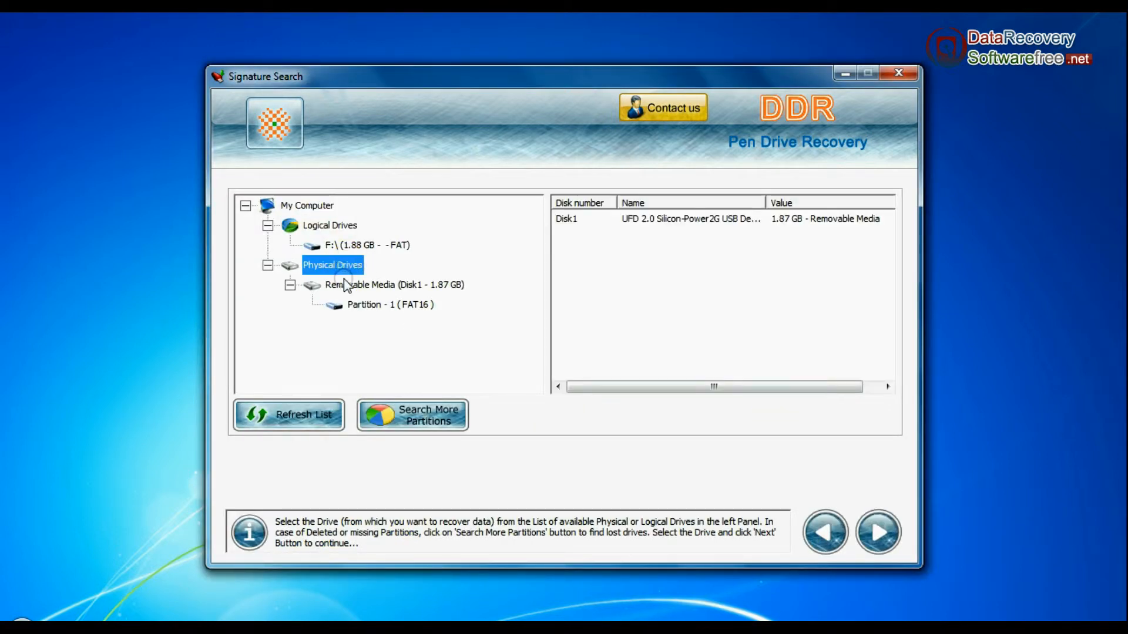
{"action": "left_click", "coordinate": [389, 304]}
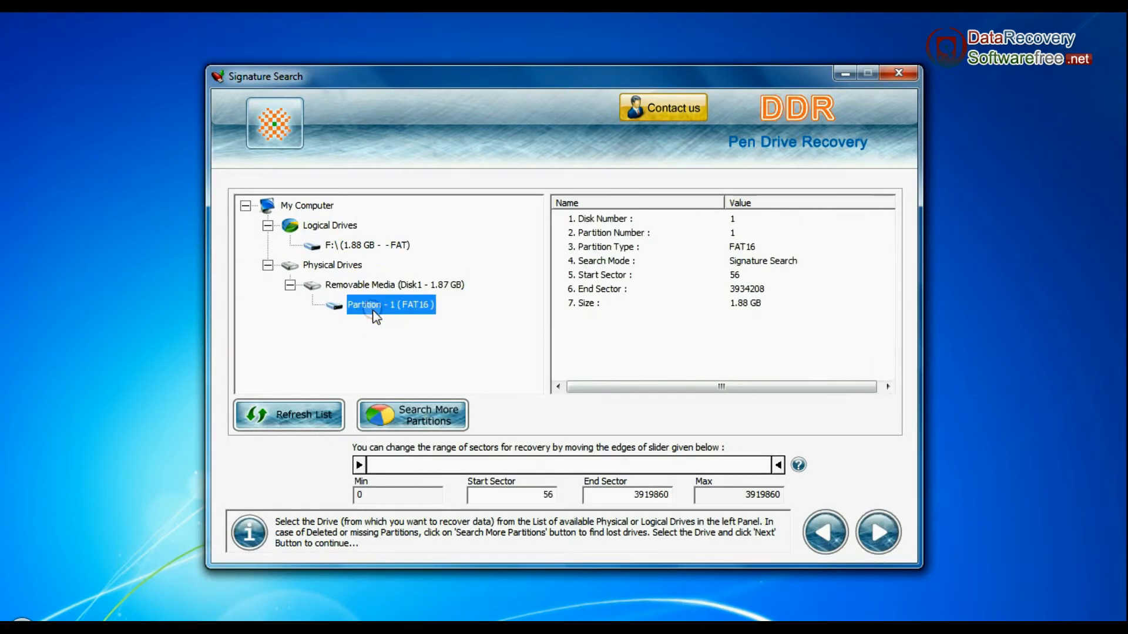
{"action": "left_click", "coordinate": [879, 532]}
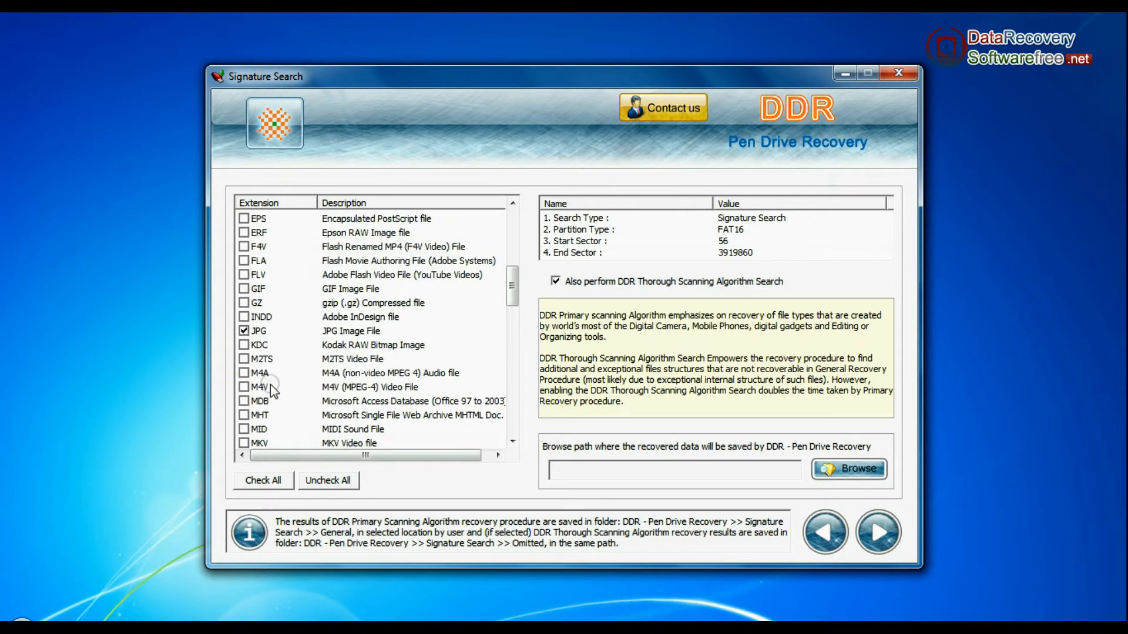
- Set the save location to D:\Data Recovery\Recovered Data and start the JPG/XLSX signature scan
{"action": "scroll", "scroll_direction": "down", "scroll_amount": 3}
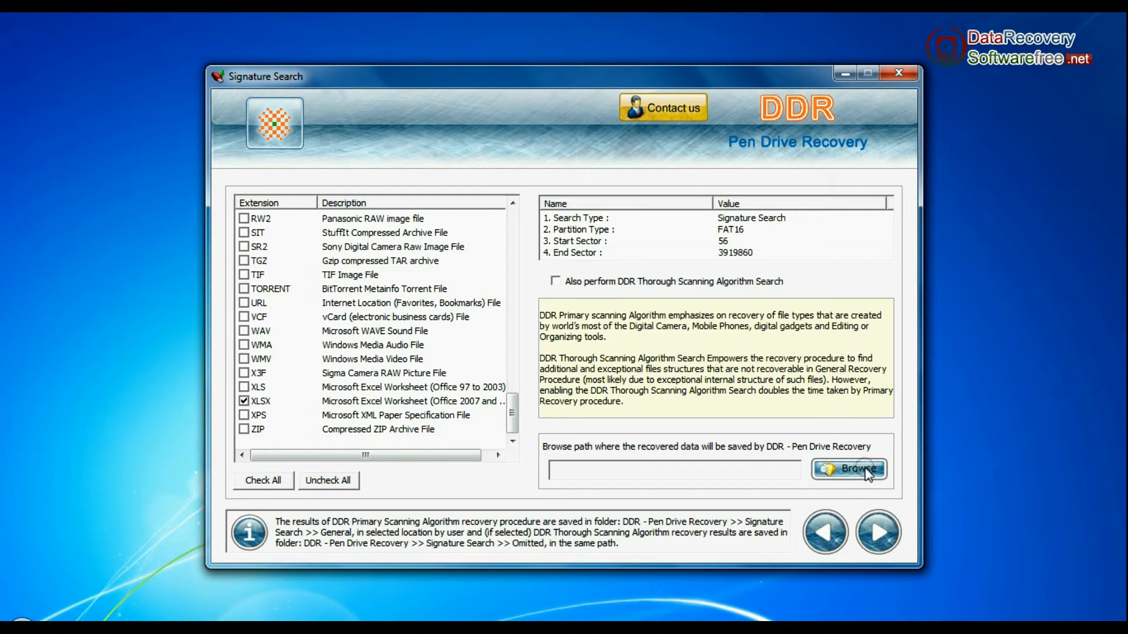
{"action": "left_click", "coordinate": [851, 470]}
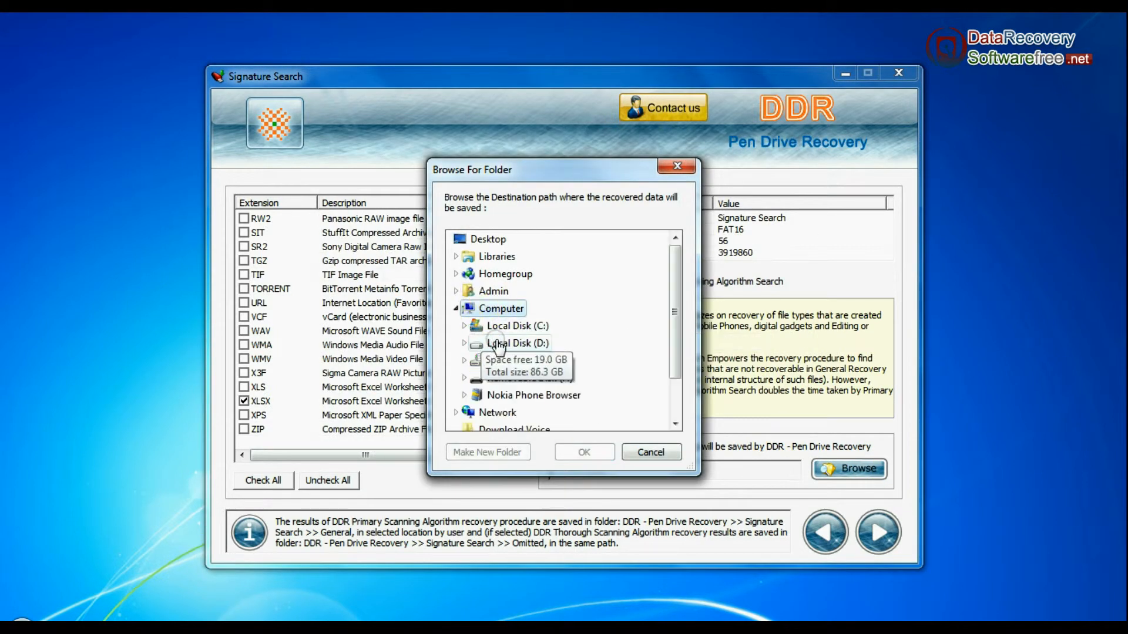
{"action": "left_click", "coordinate": [584, 451]}
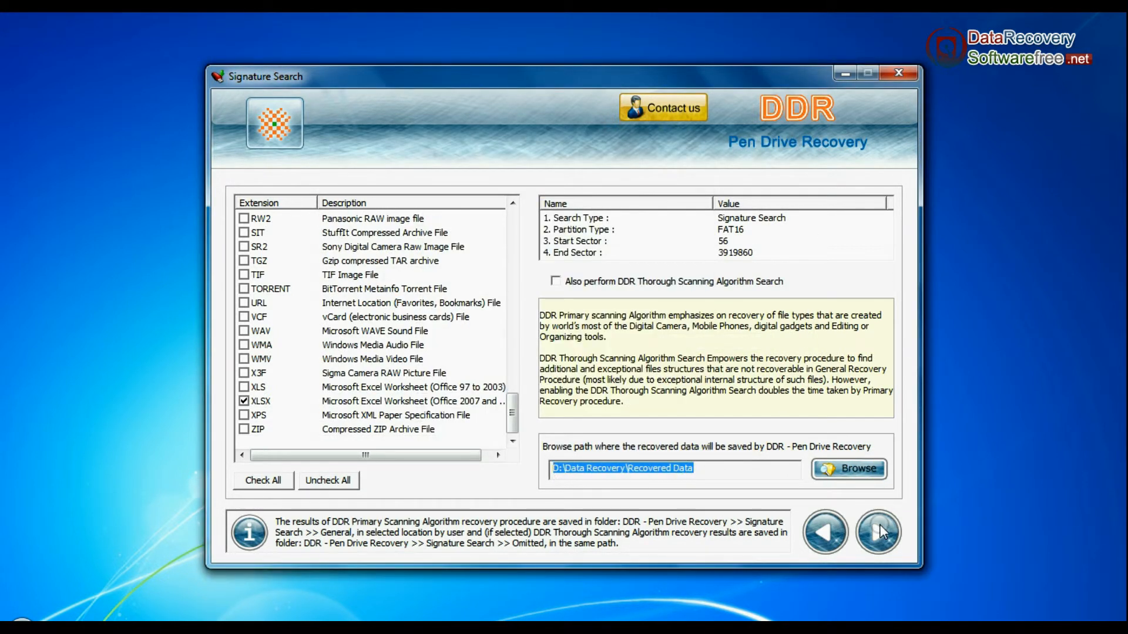
{"action": "left_click", "coordinate": [877, 532]}
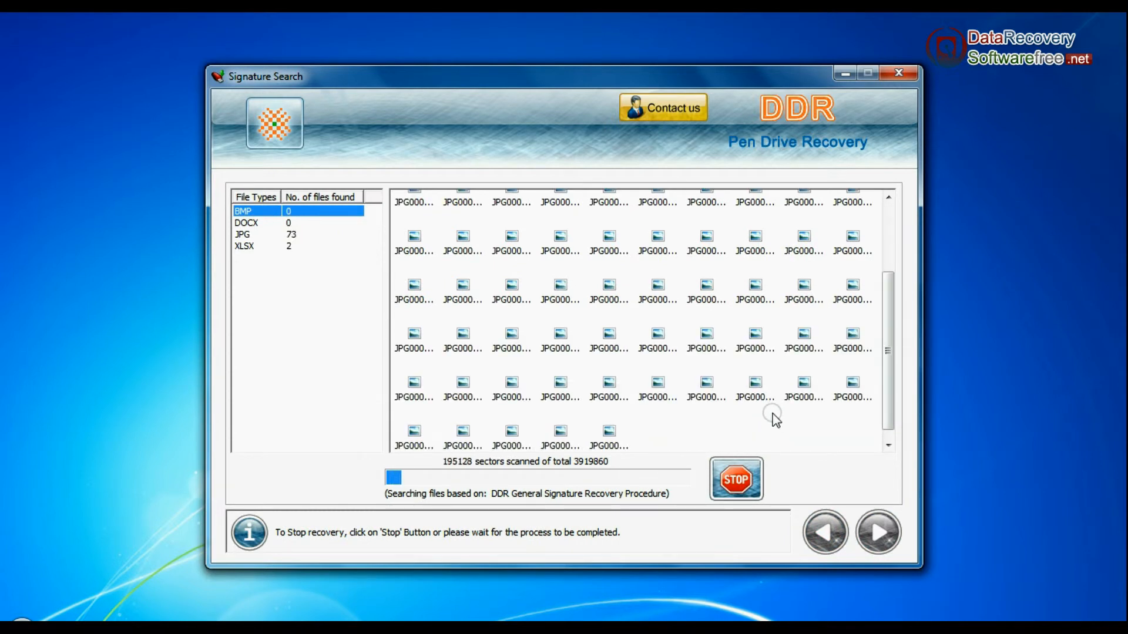